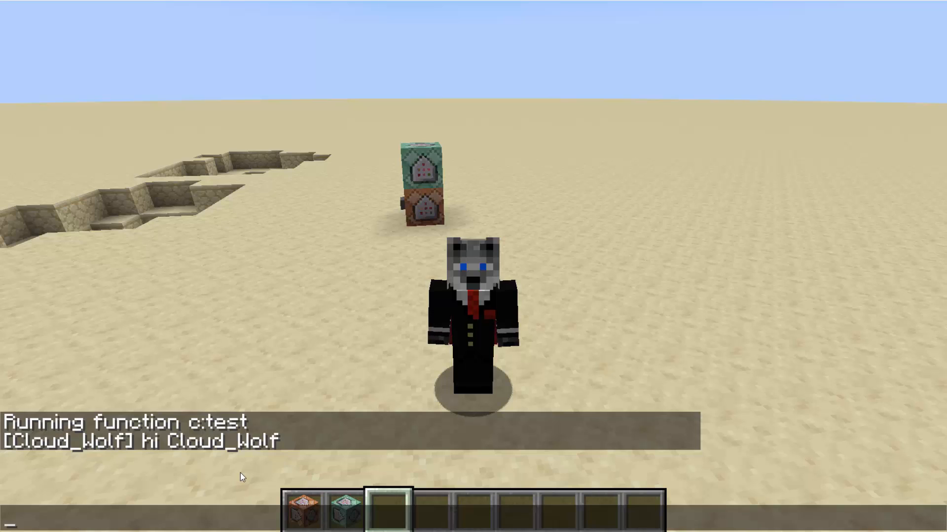
Step: Run /function c:test in chat and schedule c:test again after 30d
{"action": "type", "text": "/function c:test"}
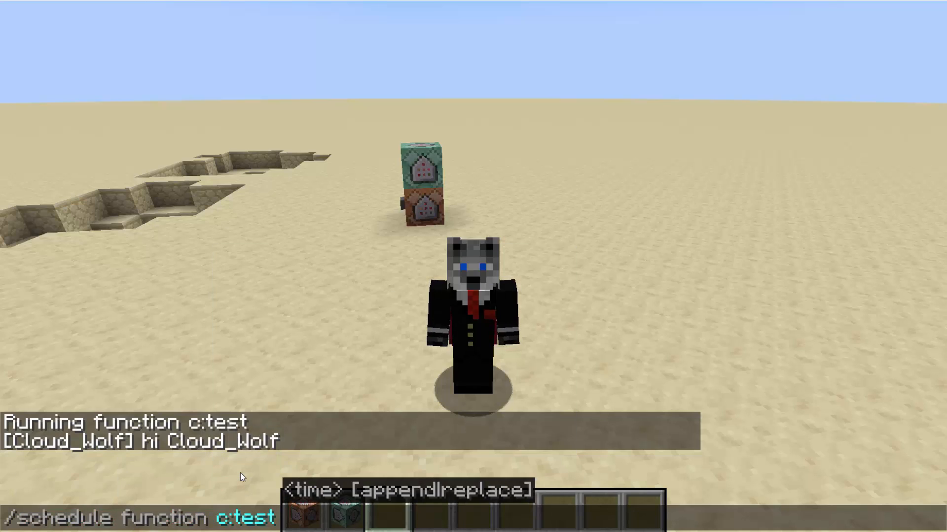
{"action": "type", "text": "30d"}
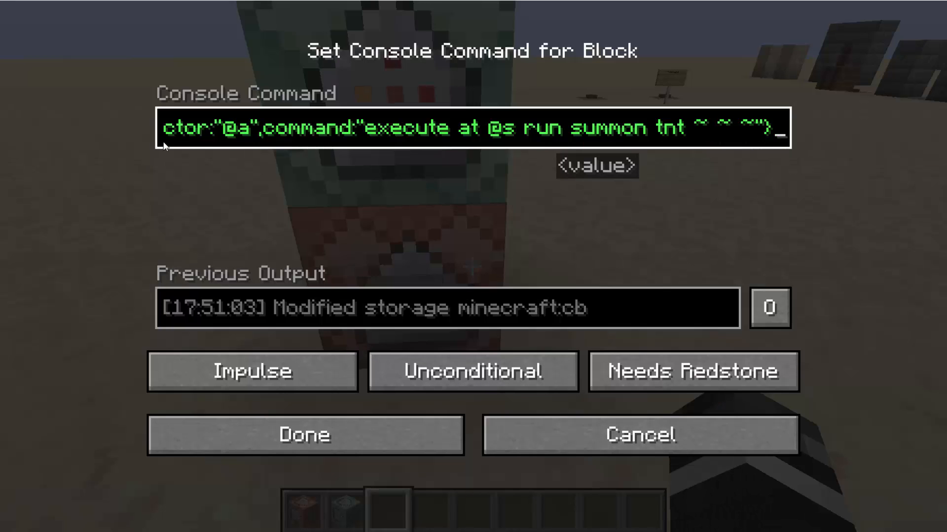
Step: Set the command block to store ticks 66, selector @a and a summon-tnt command in storage cb in
{"action": "left_click", "coordinate": [305, 434]}
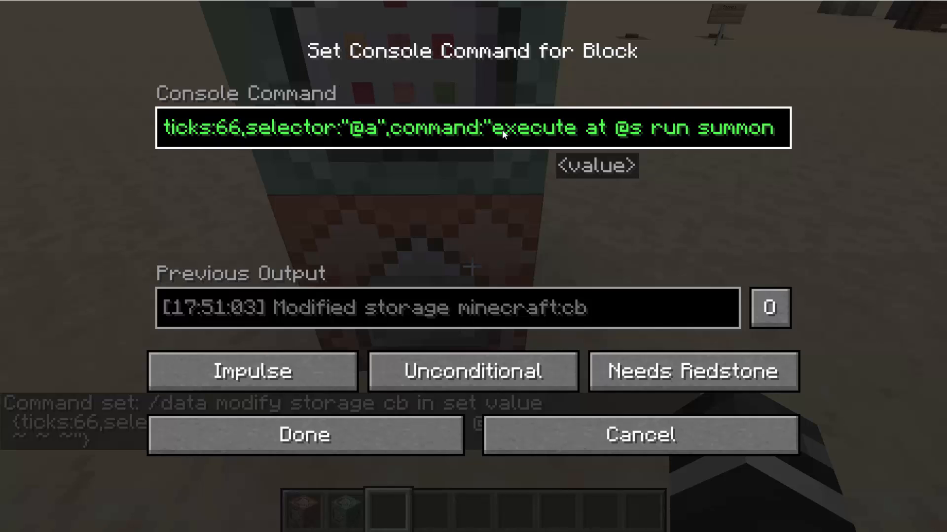
{"action": "mouse_move", "coordinate": [855, 155]}
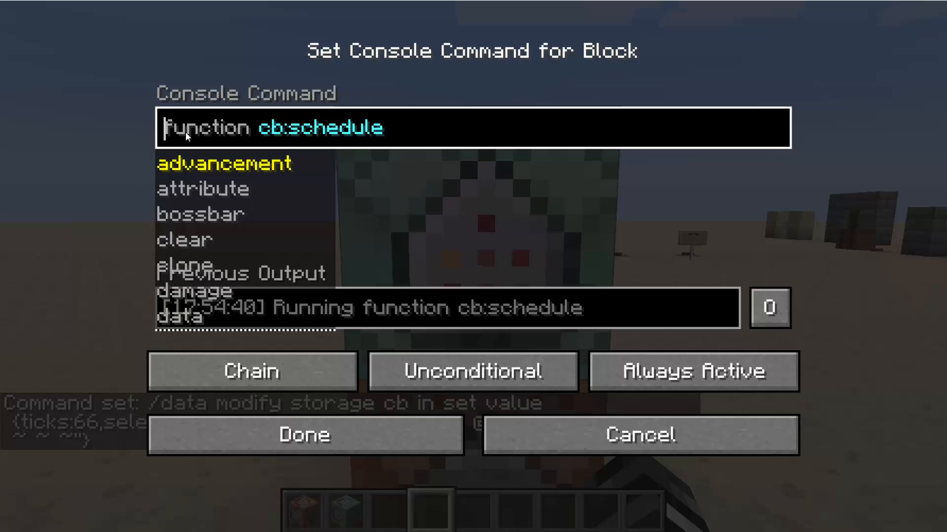
{"action": "left_click", "coordinate": [304, 435]}
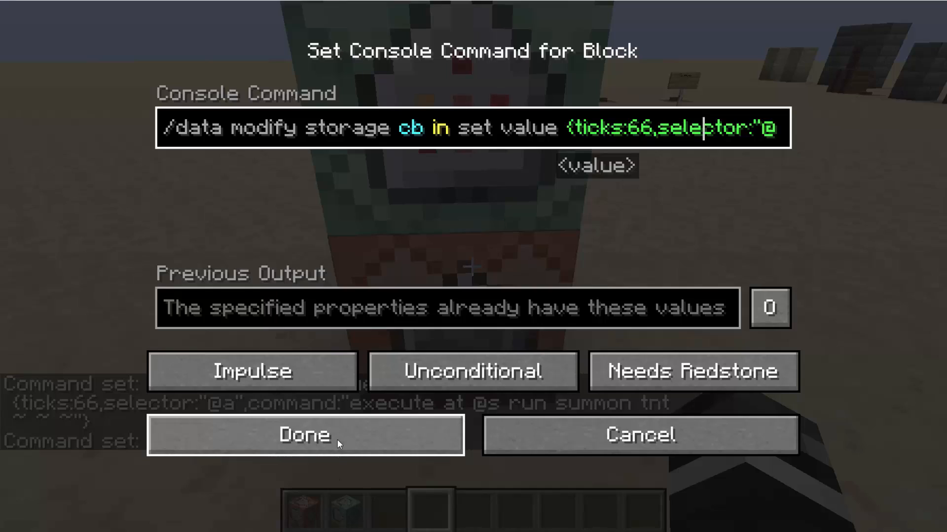
{"action": "left_click", "coordinate": [305, 435]}
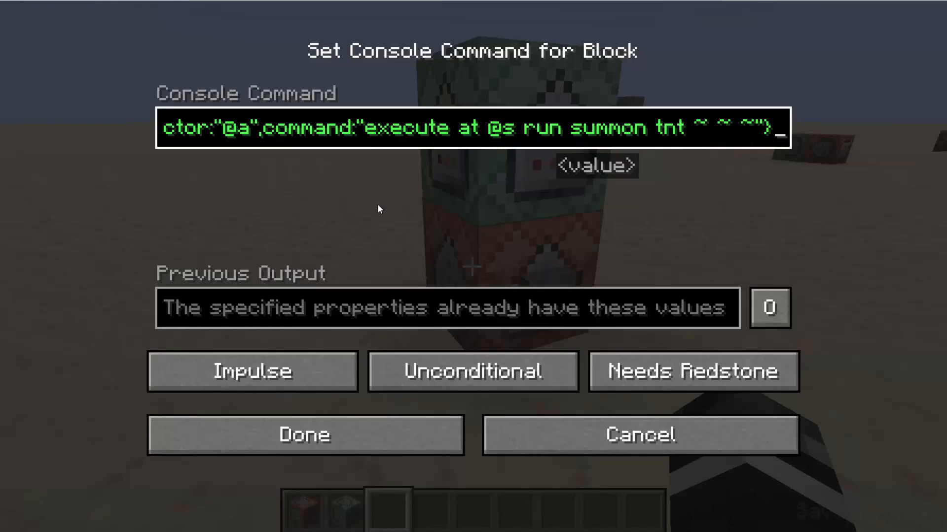
Step: Finish the storage block and inspect the chain block running function cb:schedule
{"action": "left_click", "coordinate": [305, 434]}
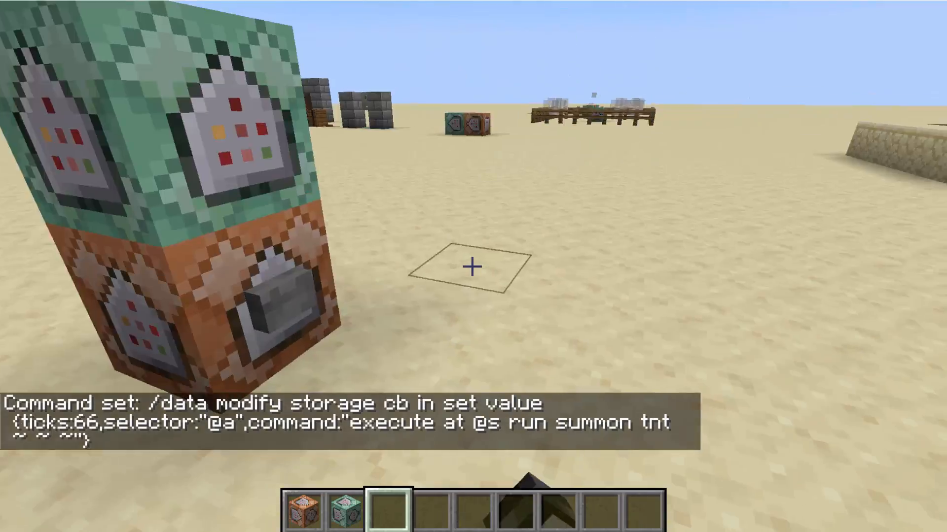
{"action": "mouse_move", "coordinate": [473, 266]}
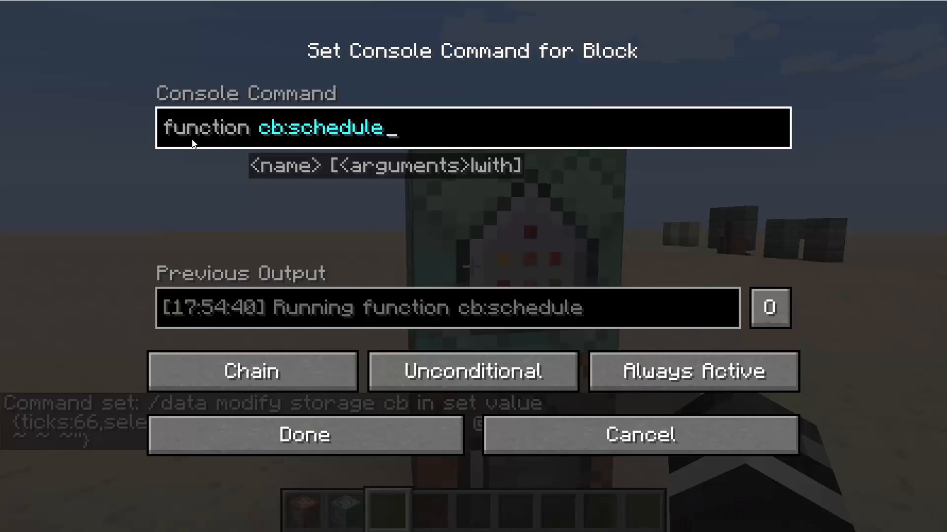
{"action": "left_click", "coordinate": [304, 435]}
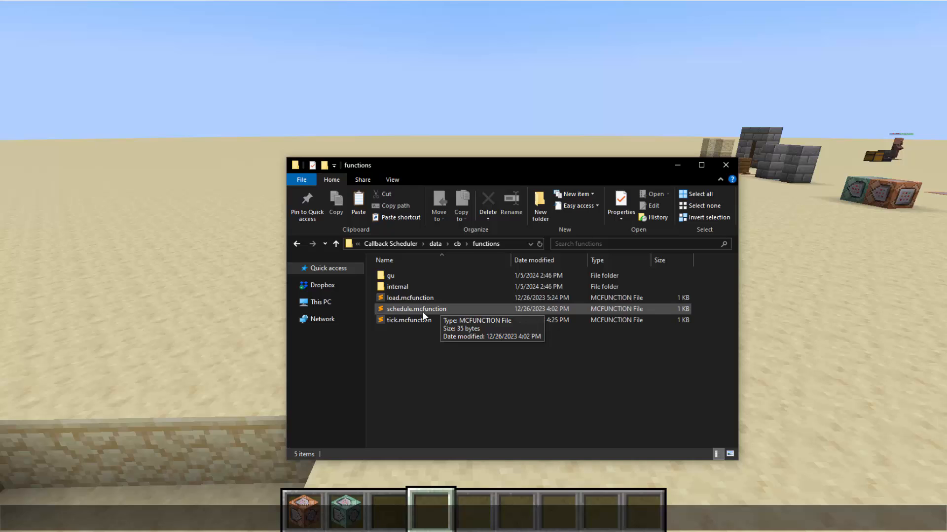
Step: Browse the internal/schedule folder and open start.mcfunction and macros.mcfunction in Sublime Text
{"action": "double_click", "coordinate": [416, 308]}
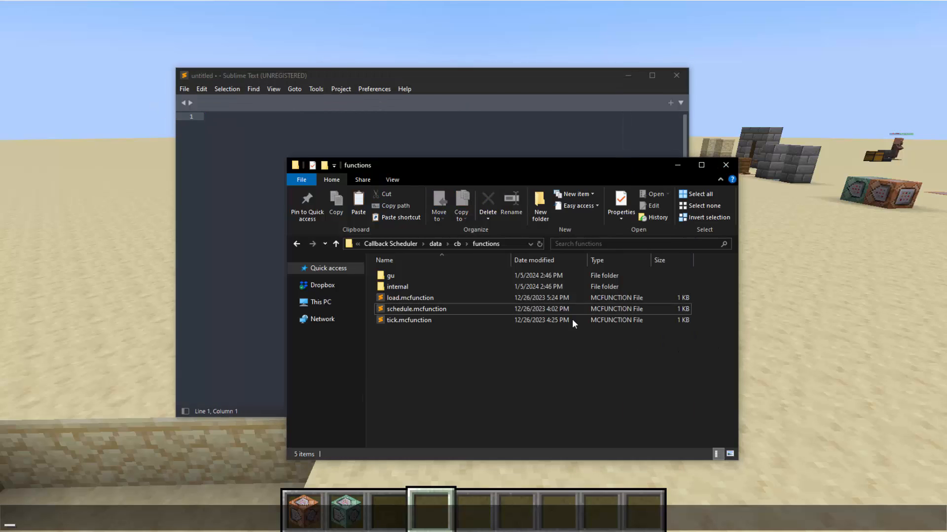
{"action": "double_click", "coordinate": [397, 286]}
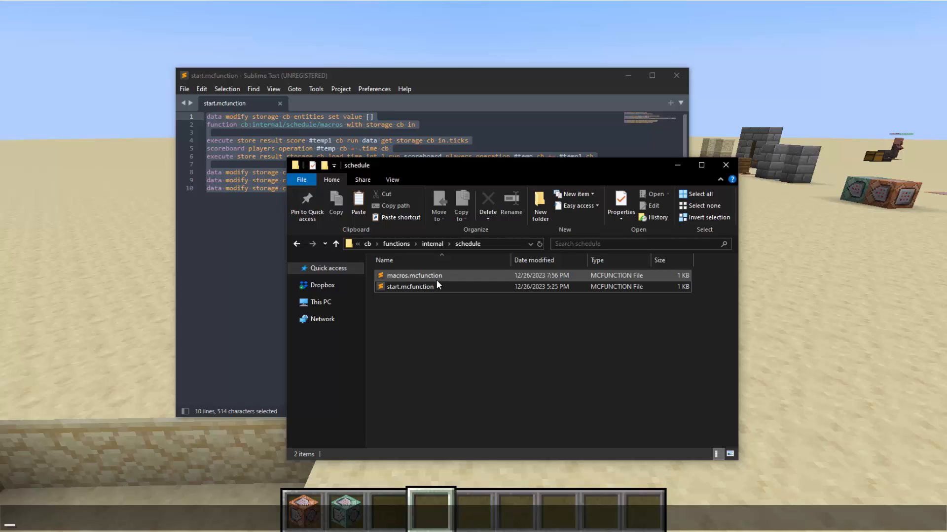
{"action": "double_click", "coordinate": [414, 275]}
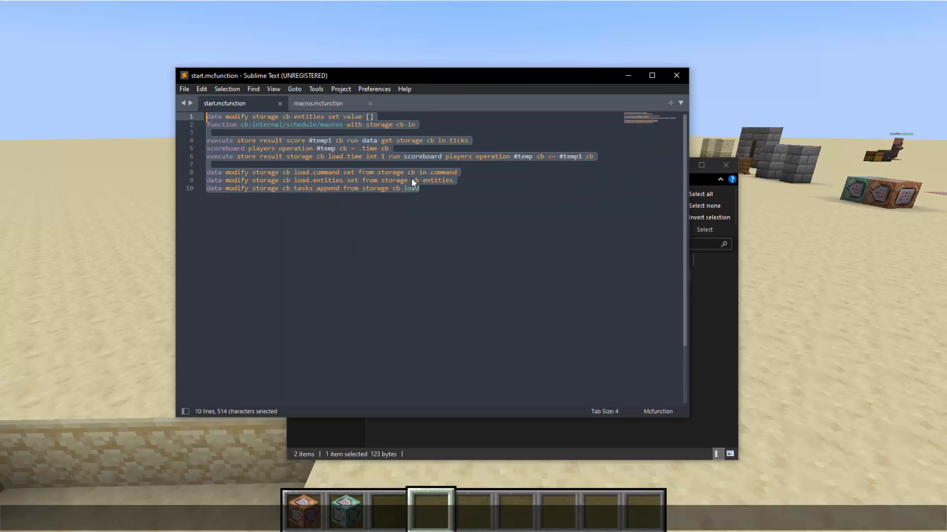
{"action": "left_click", "coordinate": [418, 188]}
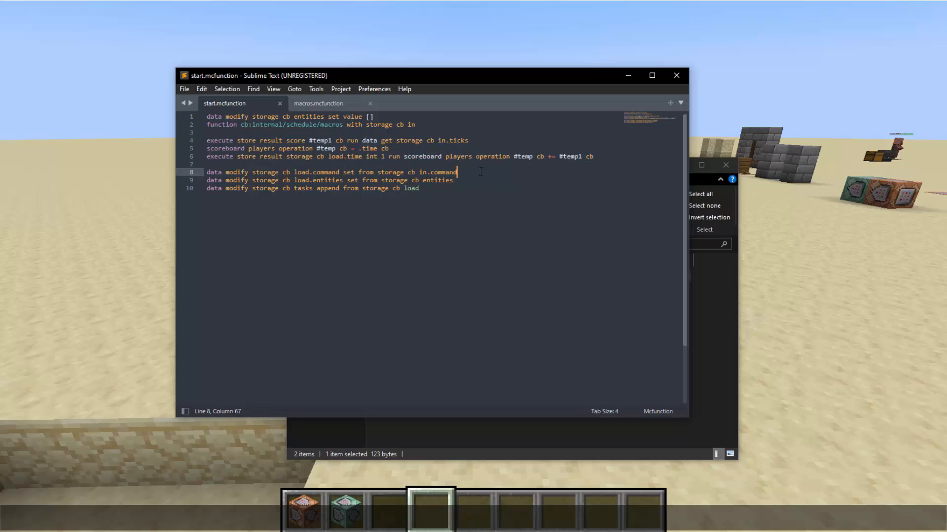
{"action": "mouse_move", "coordinate": [489, 175]}
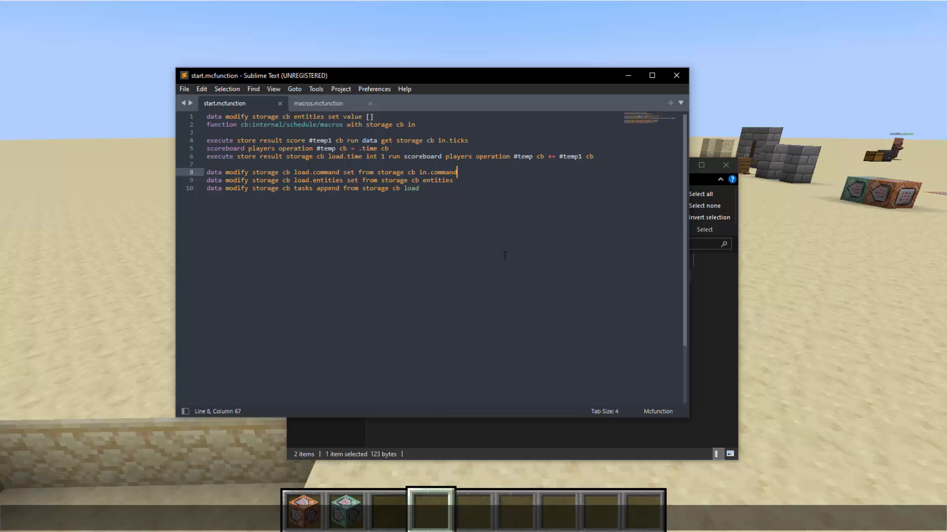
{"action": "mouse_move", "coordinate": [505, 221]}
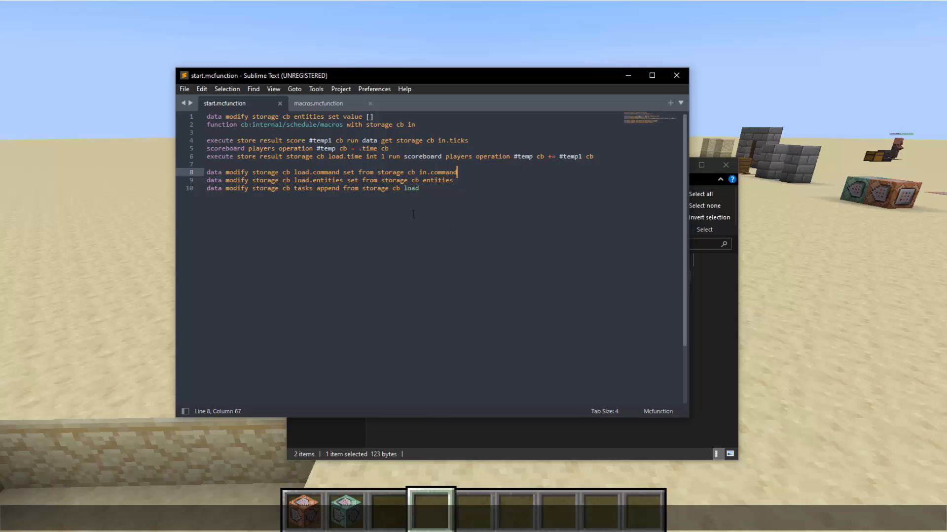
{"action": "left_click", "coordinate": [419, 188]}
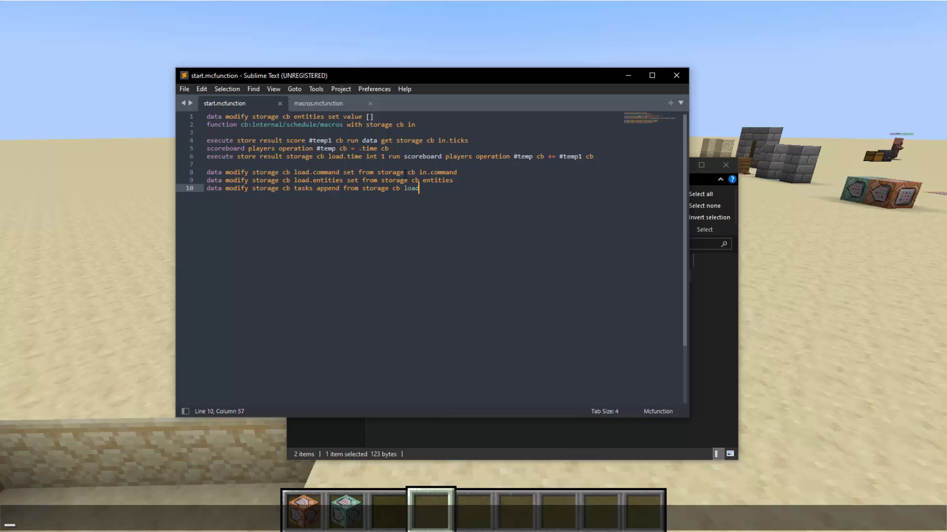
{"action": "left_click", "coordinate": [391, 148]}
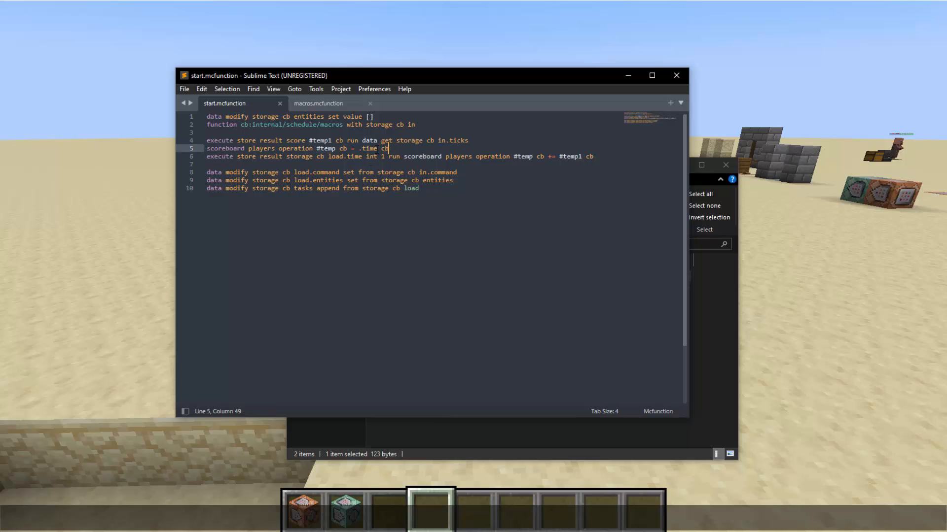
{"action": "triple_click", "coordinate": [295, 149]}
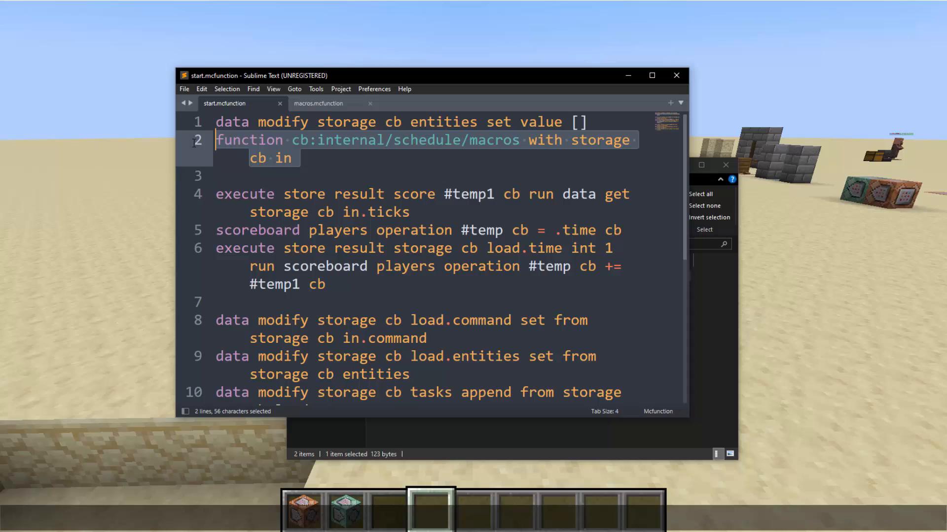
Step: Read the macros function's execute-as-selector and schedule callback lines, then close macros.mcfunction
{"action": "left_click", "coordinate": [319, 104]}
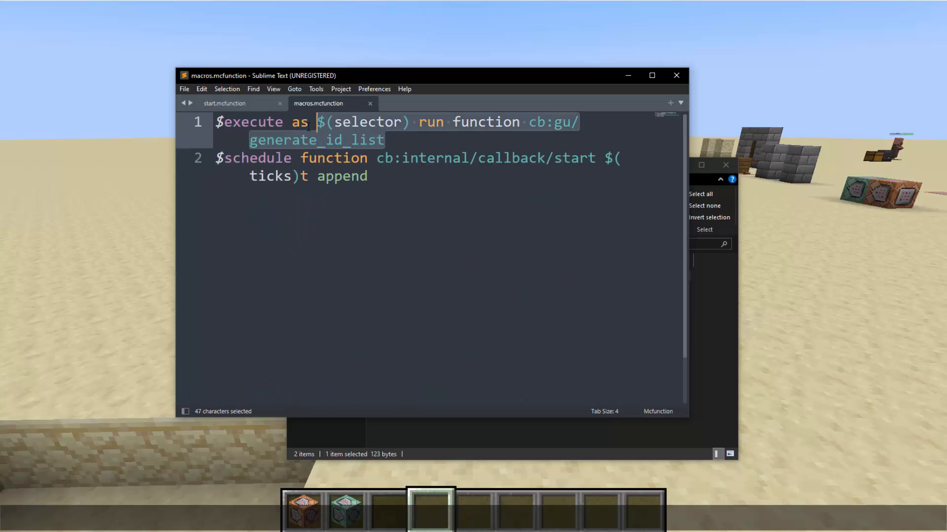
{"action": "left_click", "coordinate": [321, 122]}
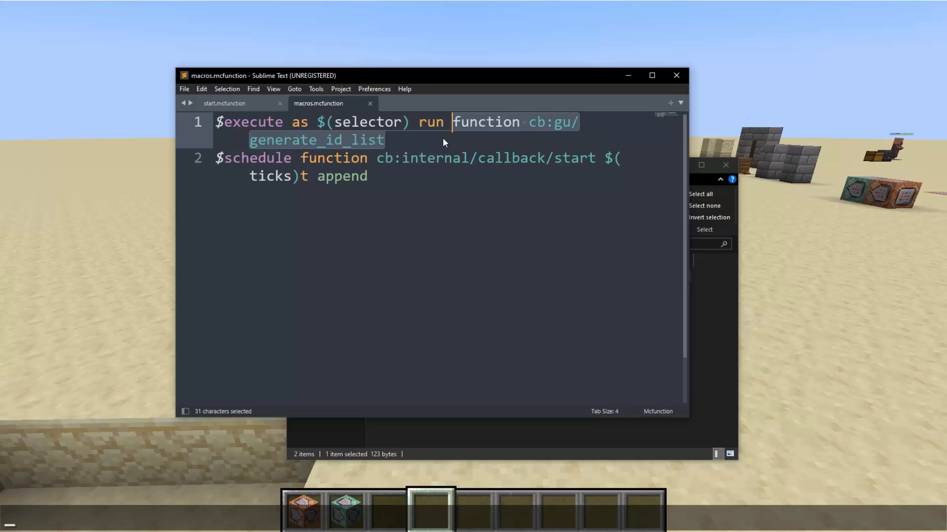
{"action": "mouse_move", "coordinate": [424, 146]}
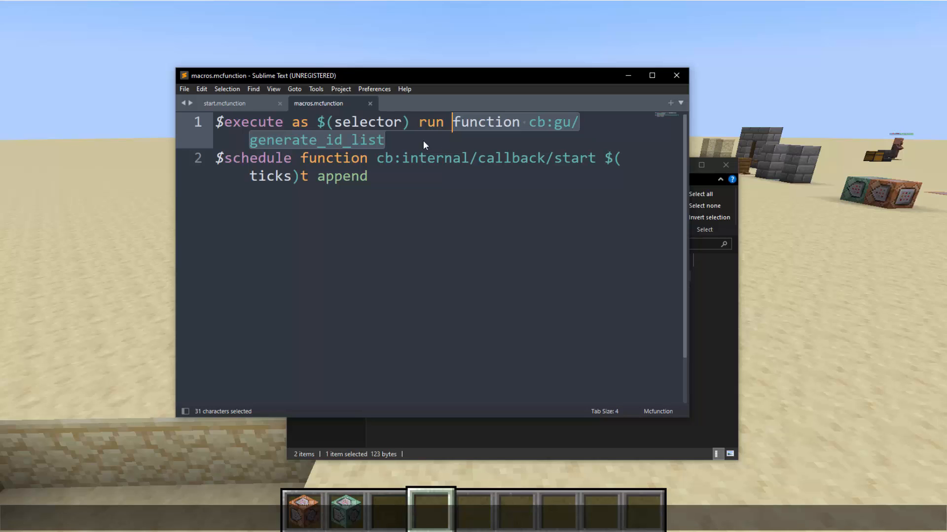
{"action": "mouse_move", "coordinate": [416, 179]}
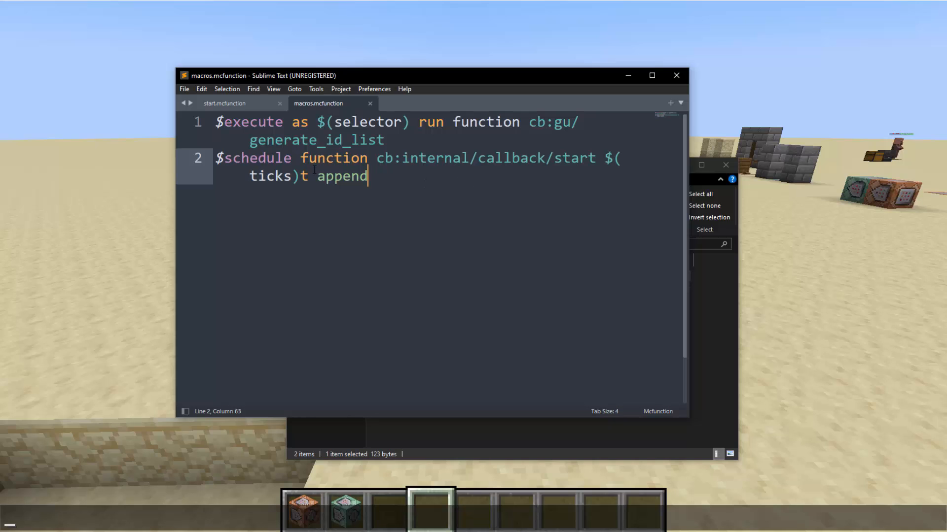
{"action": "mouse_move", "coordinate": [391, 172]}
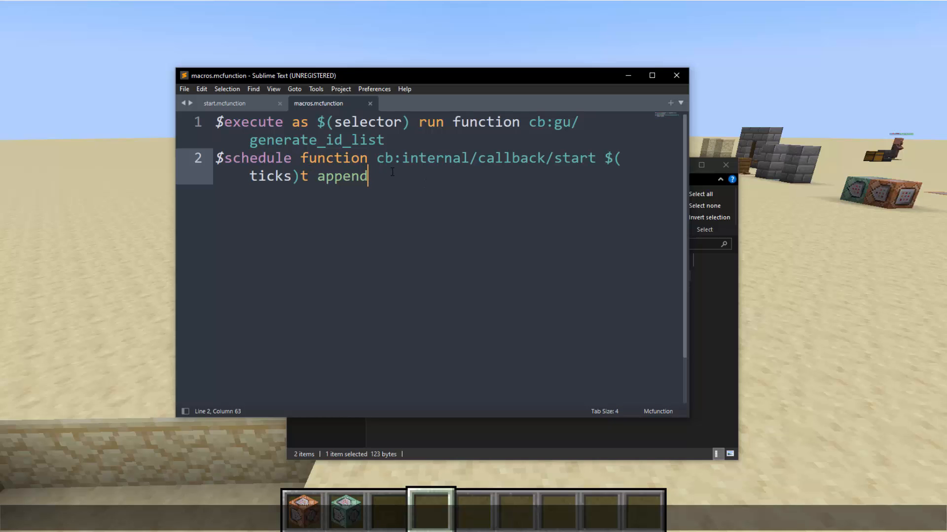
{"action": "left_click", "coordinate": [225, 104]}
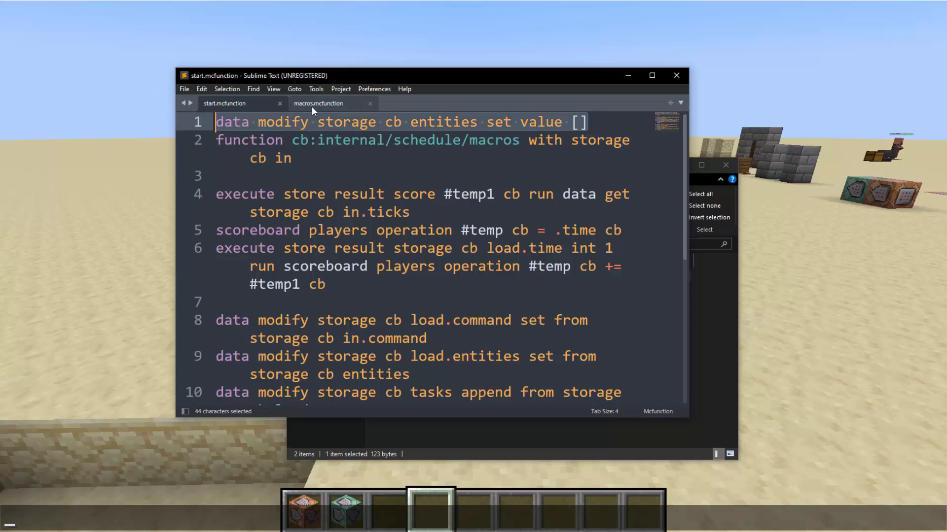
{"action": "mouse_move", "coordinate": [318, 104]}
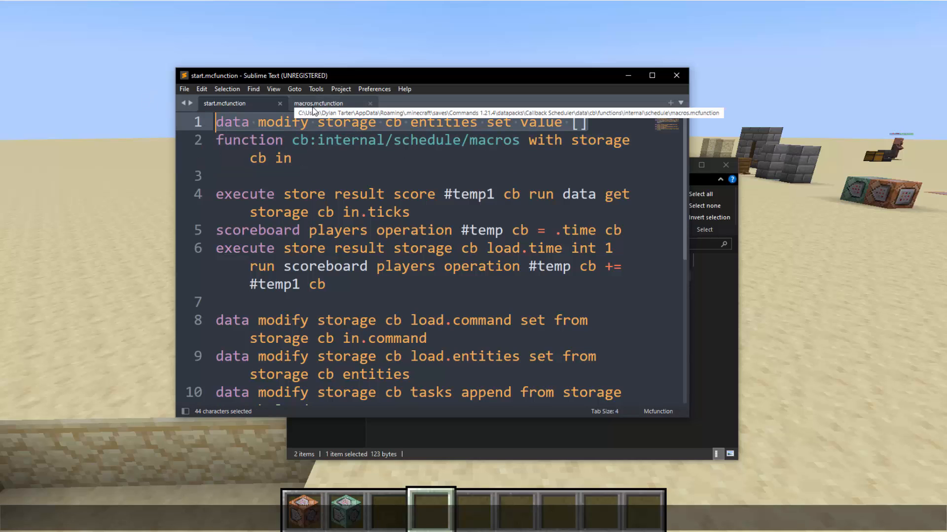
{"action": "left_click", "coordinate": [318, 103]}
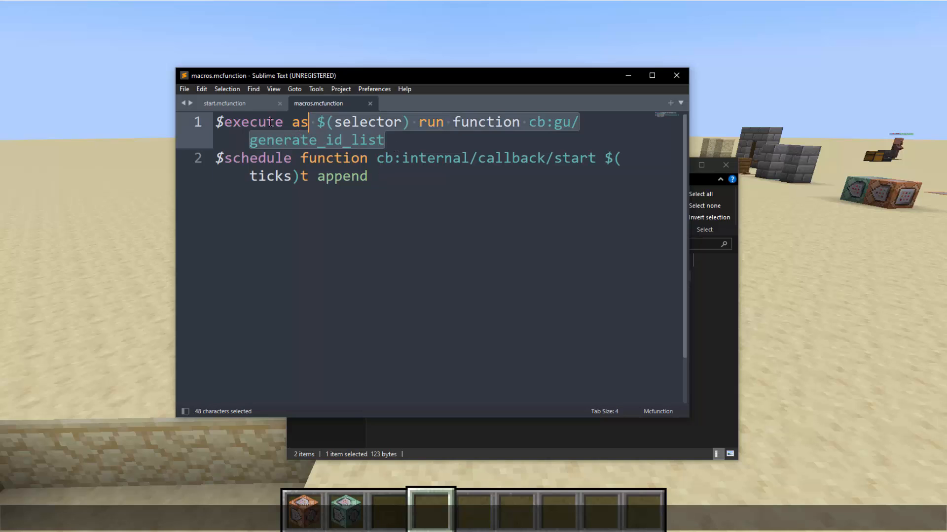
{"action": "left_click", "coordinate": [224, 122]}
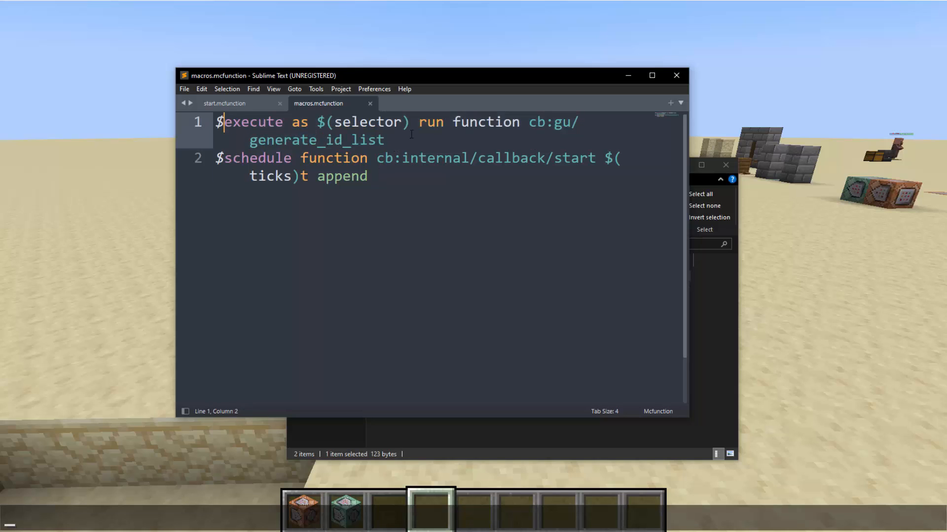
{"action": "left_click_drag", "start_coordinate": [228, 122], "coordinate": [384, 140]}
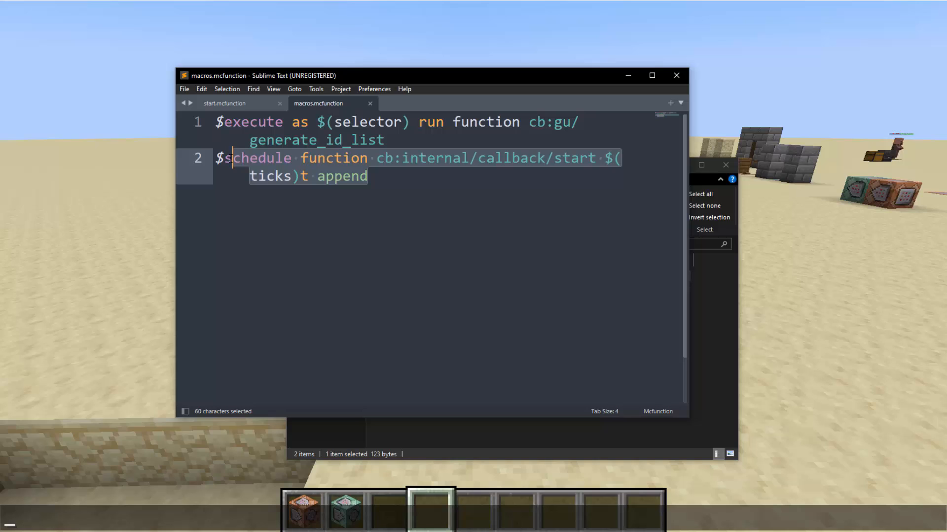
{"action": "left_click", "coordinate": [367, 175]}
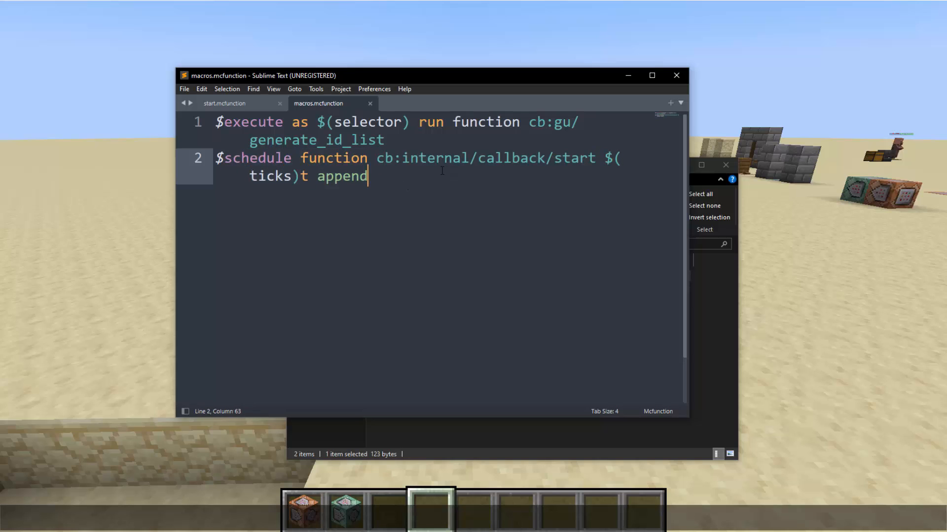
{"action": "left_click", "coordinate": [225, 104]}
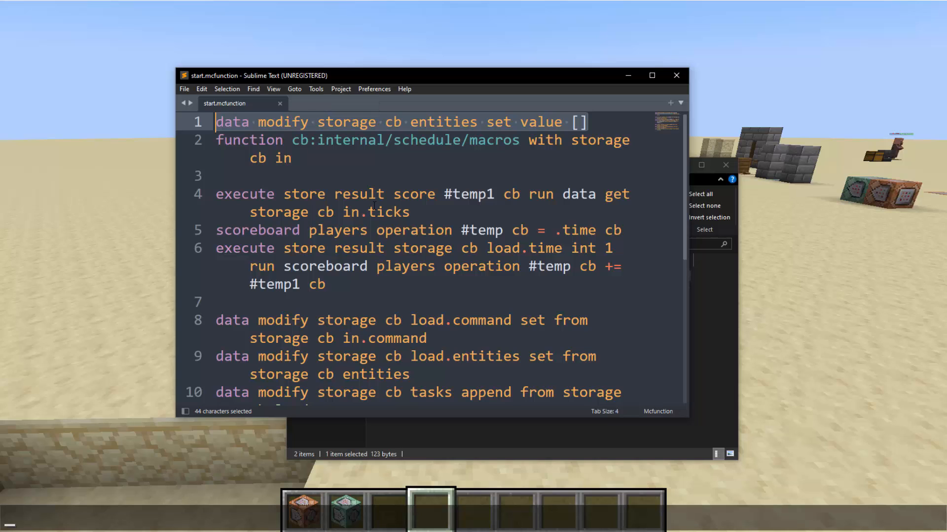
Step: Read the remaining lines of start.mcfunction and return to the Minecraft world
{"action": "left_click", "coordinate": [224, 176]}
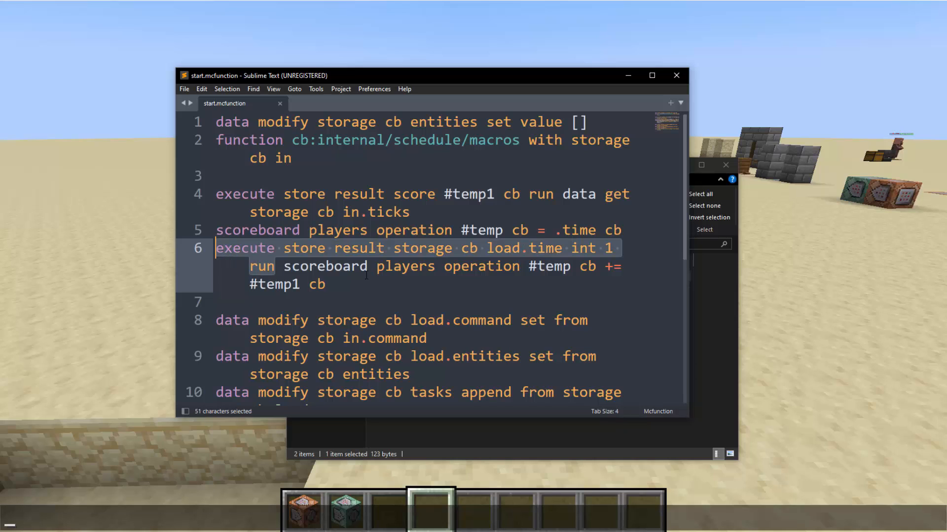
{"action": "scroll", "scroll_direction": "down", "scroll_amount": 3}
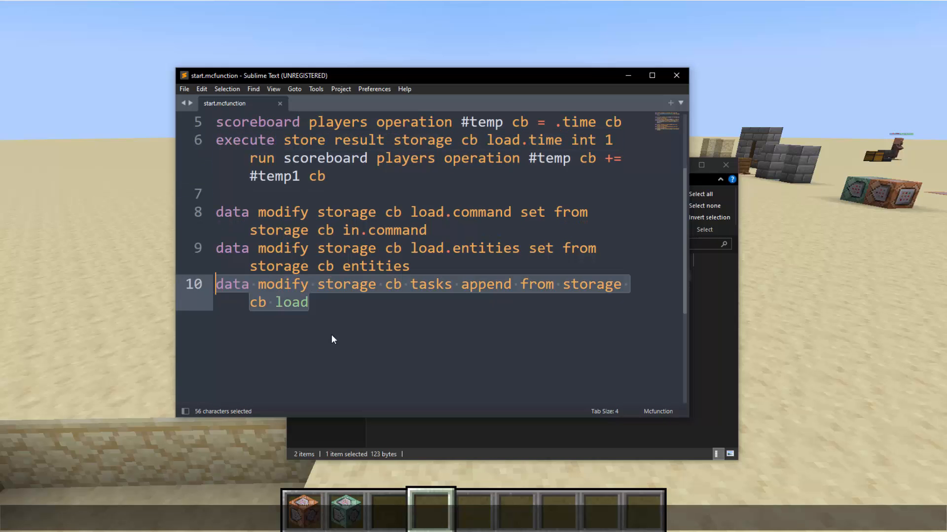
{"action": "key", "text": "alt+tab"}
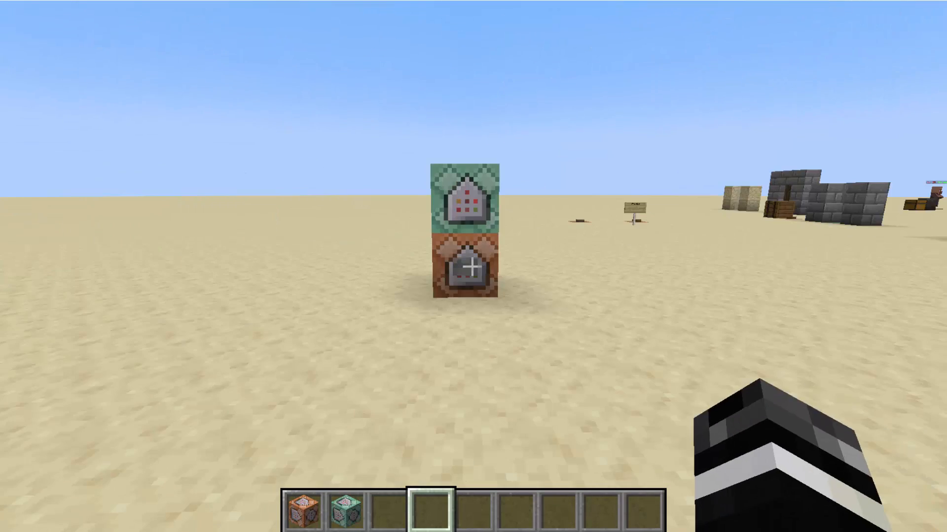
Step: Edit the command block's ticks value to 100 and run it to print storage cb in chat
{"action": "right_click", "coordinate": [469, 265]}
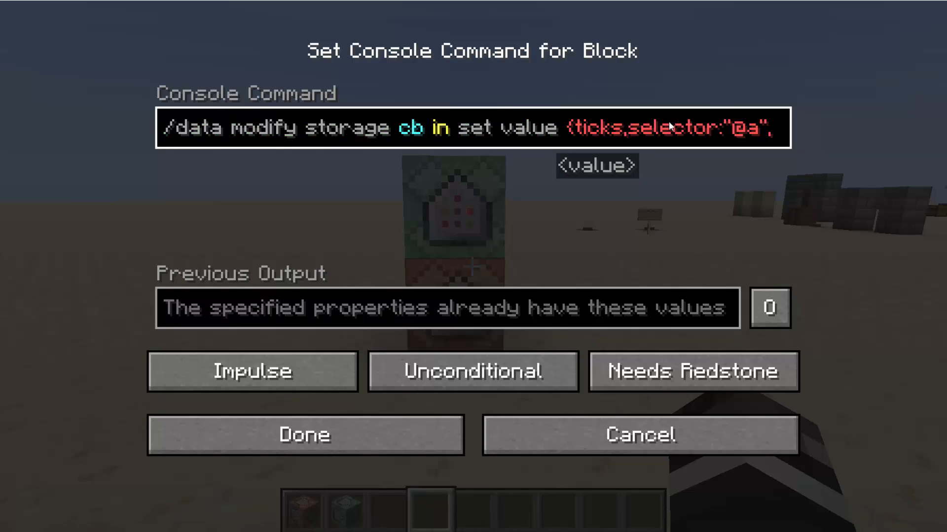
{"action": "type", "text": ":100"}
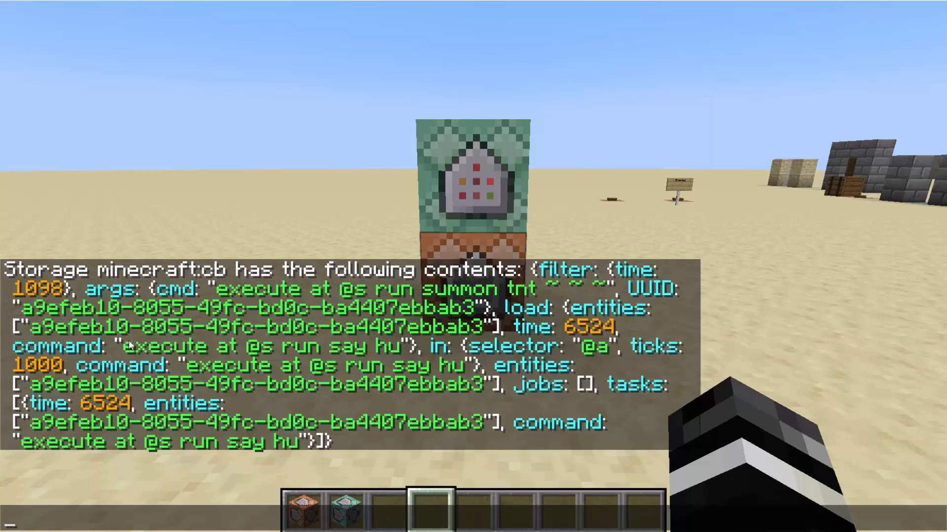
{"action": "mouse_move", "coordinate": [92, 408]}
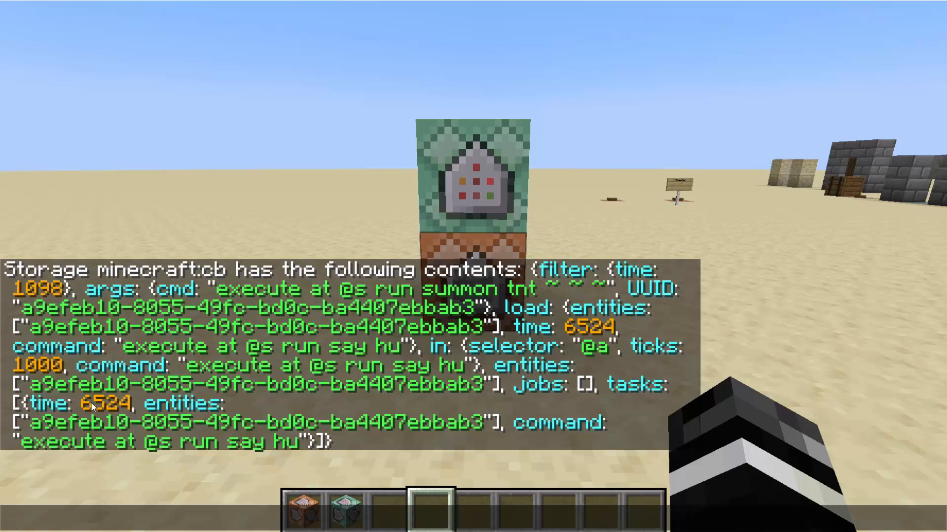
{"action": "mouse_move", "coordinate": [599, 367]}
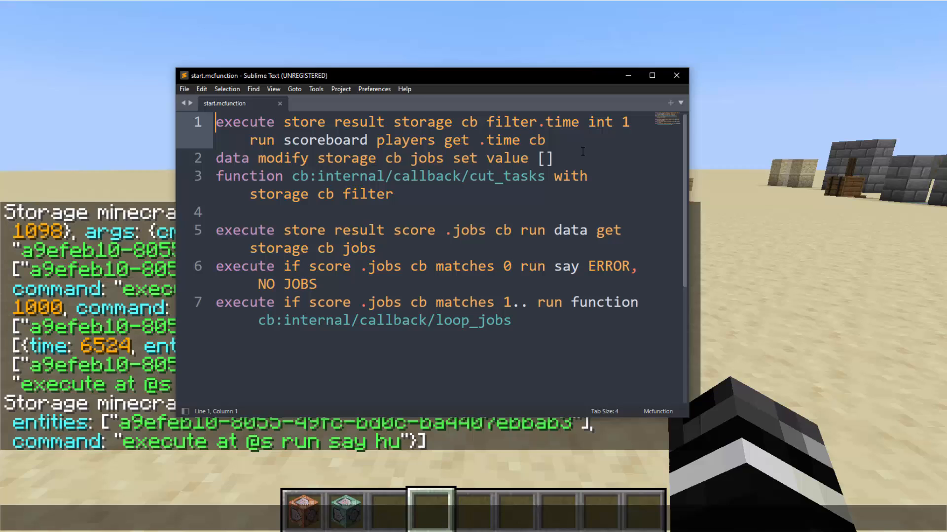
Step: Open cut_tasks.mcfunction, showing the macros that move due tasks into jobs
{"action": "left_click", "coordinate": [545, 140]}
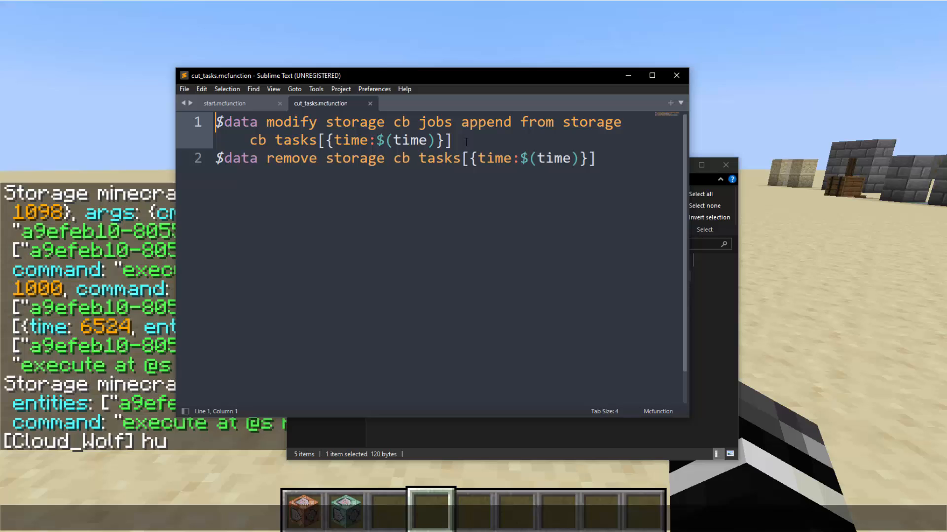
Step: Point out the jobs append macro line, then bring the callback folder window forward
{"action": "left_click_drag", "start_coordinate": [217, 122], "coordinate": [445, 122]}
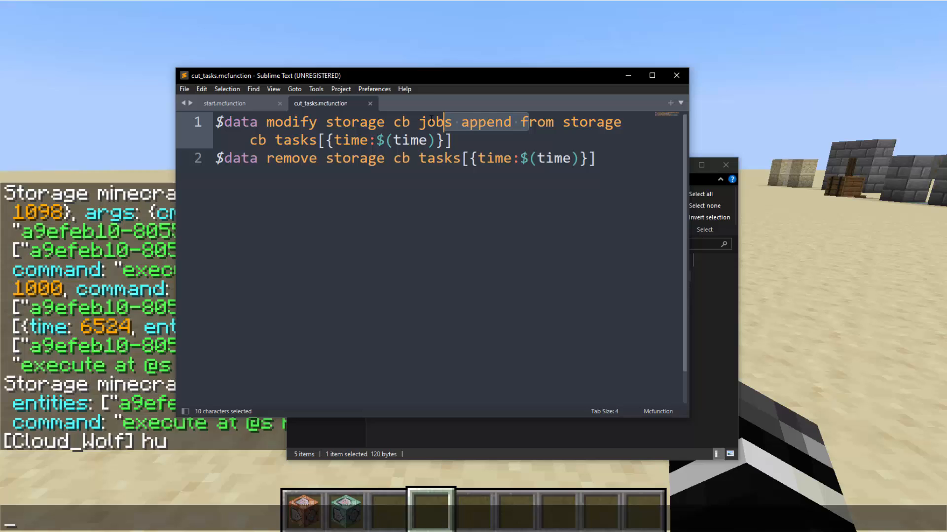
{"action": "left_click", "coordinate": [594, 158]}
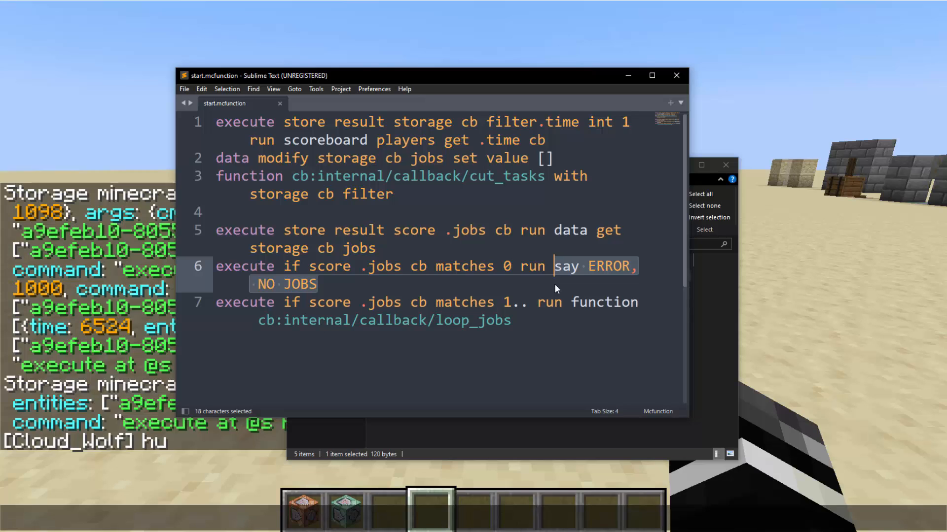
{"action": "mouse_move", "coordinate": [486, 292]}
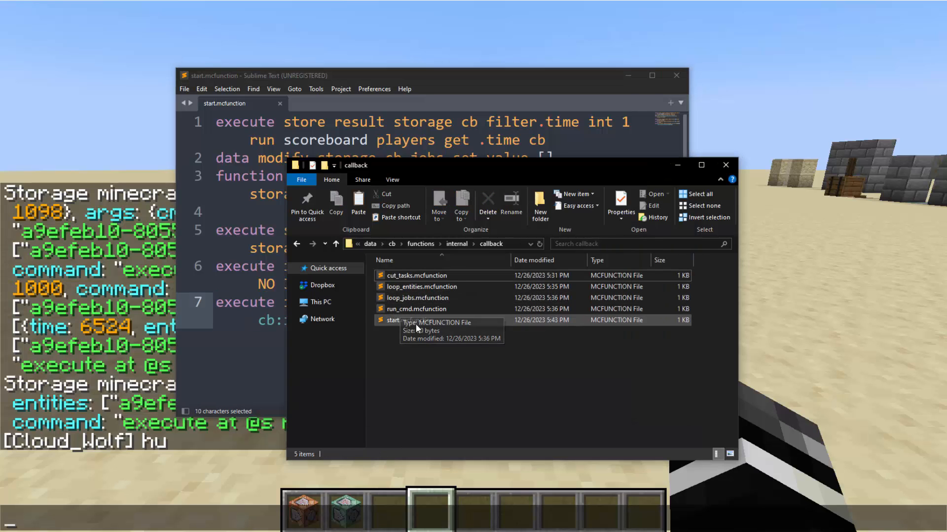
Step: Open loop_jobs.mcfunction, read its 'JOB HAS NO ENTITIES' check line, and return to the callback folder listing
{"action": "double_click", "coordinate": [417, 297]}
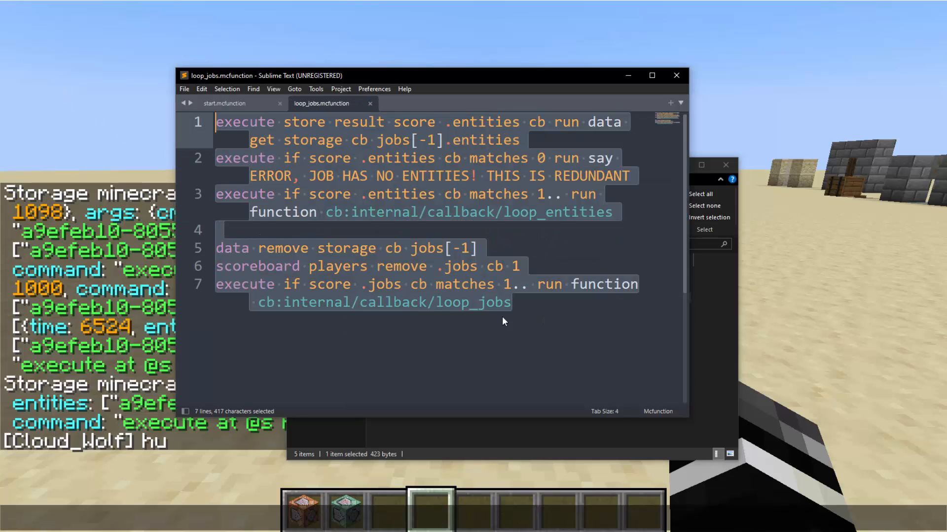
{"action": "left_click", "coordinate": [510, 302]}
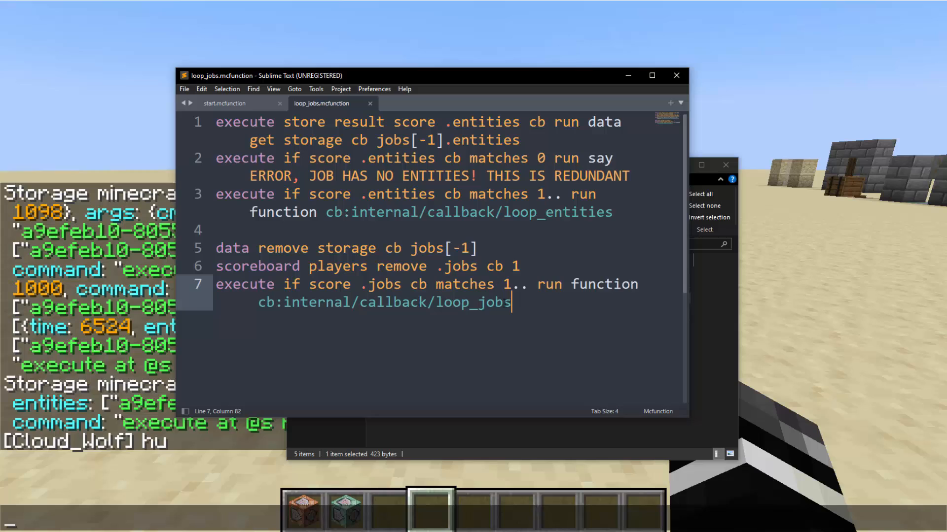
{"action": "mouse_move", "coordinate": [623, 219]}
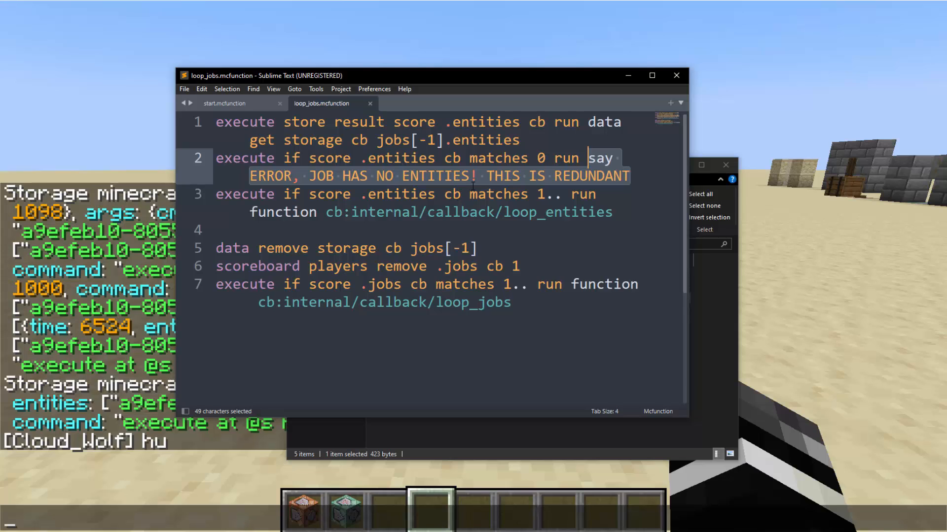
{"action": "left_click", "coordinate": [480, 177]}
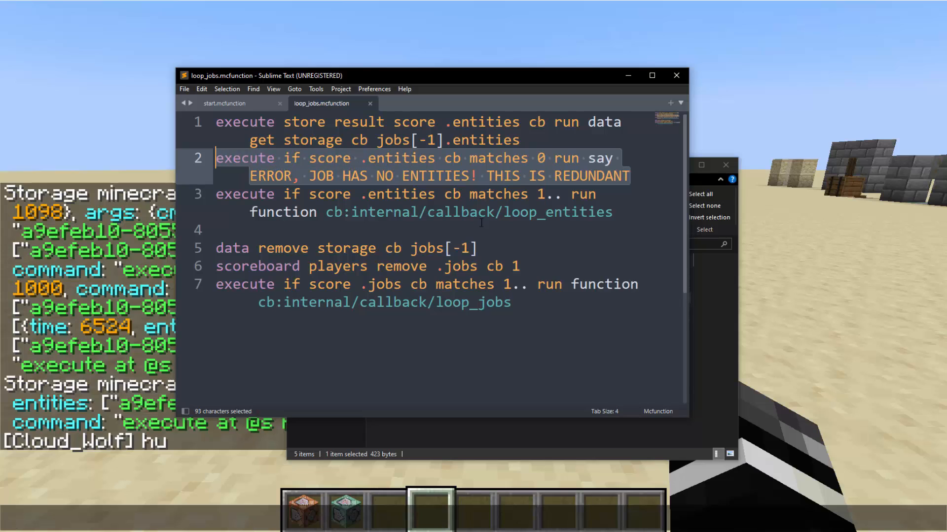
{"action": "key", "text": "Delete"}
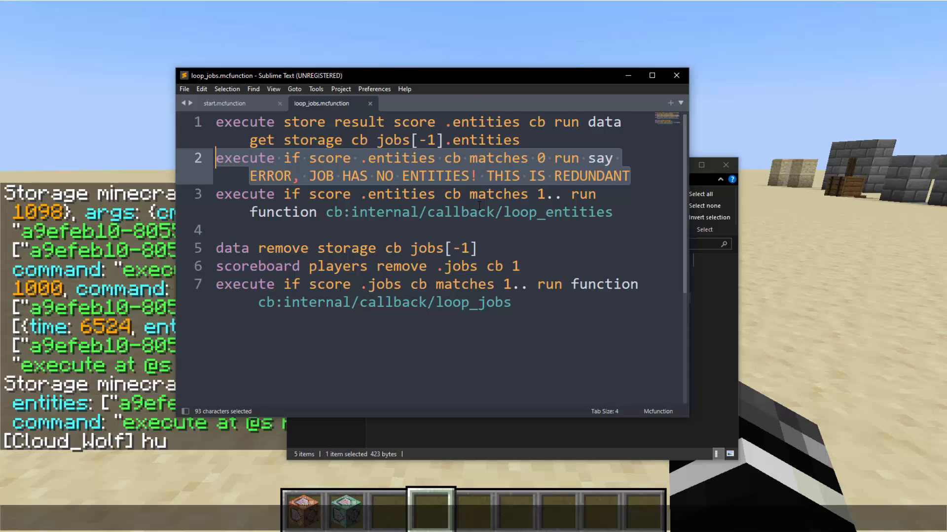
{"action": "mouse_move", "coordinate": [408, 182]}
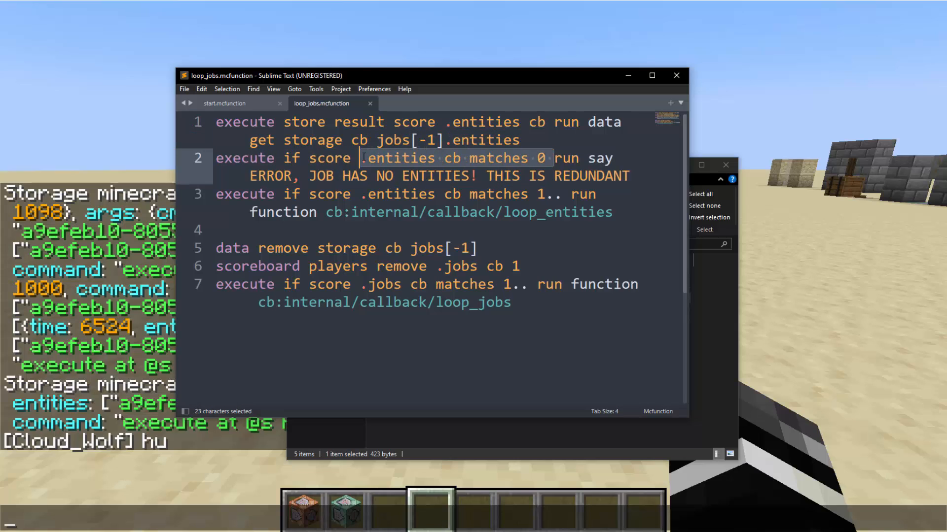
{"action": "left_click", "coordinate": [360, 158]}
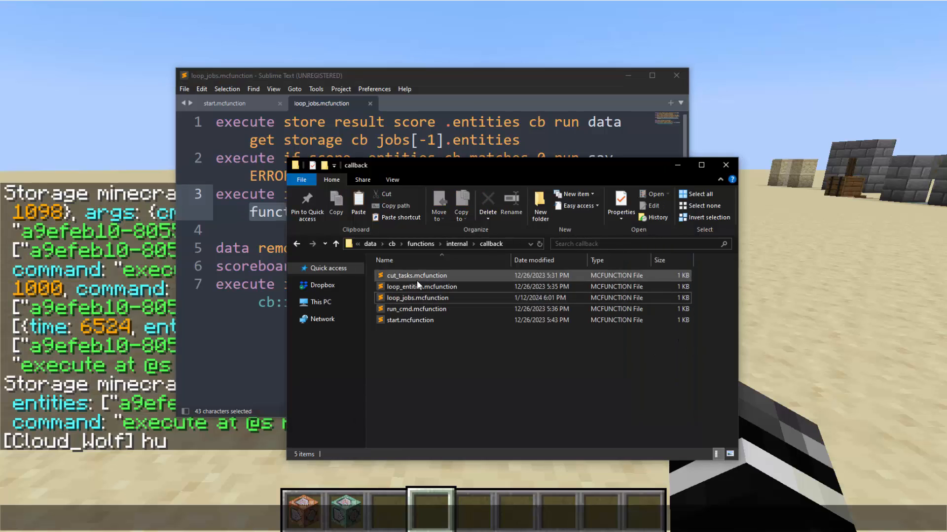
Step: Bring up loop_entities.mcfunction and highlight its first lines for reading
{"action": "double_click", "coordinate": [421, 286]}
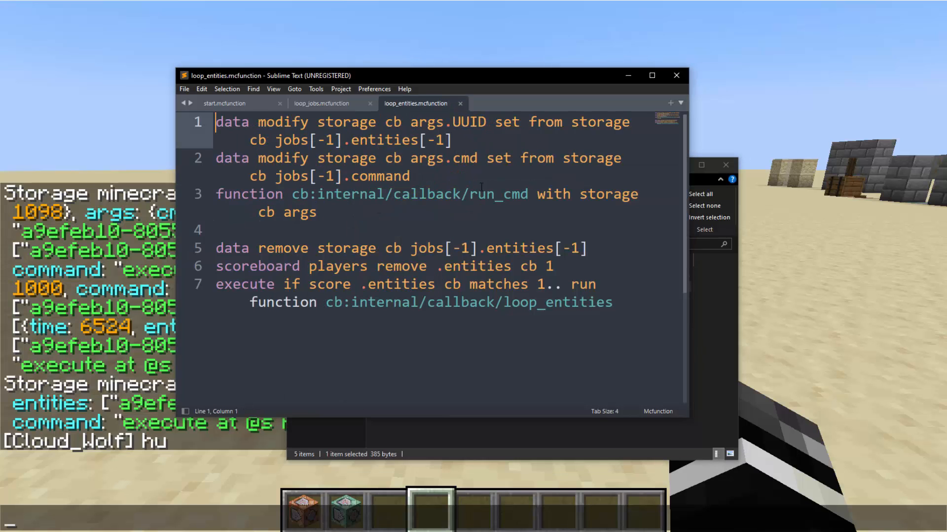
{"action": "left_click_drag", "start_coordinate": [376, 122], "coordinate": [449, 140]}
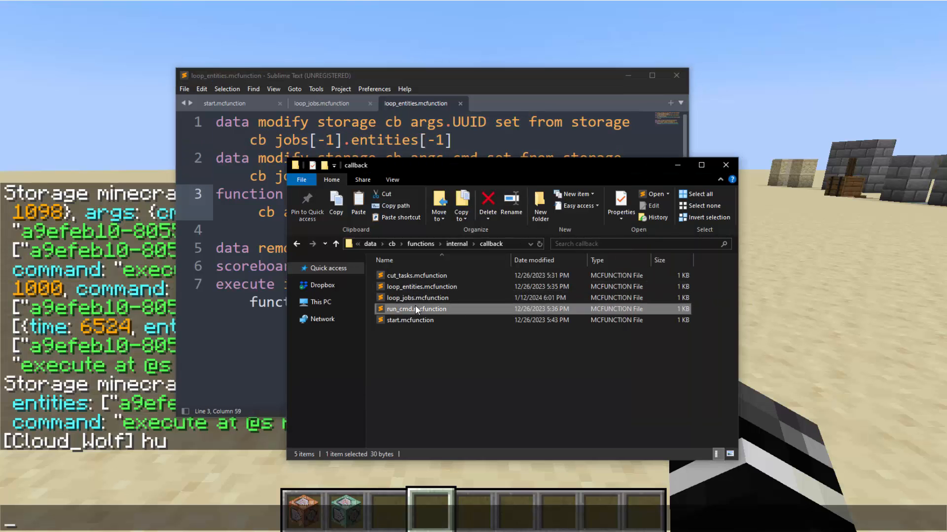
Step: Review the one-line run_cmd macro "$execute as $(UUID) run $(cmd)" and close its tab
{"action": "double_click", "coordinate": [416, 309]}
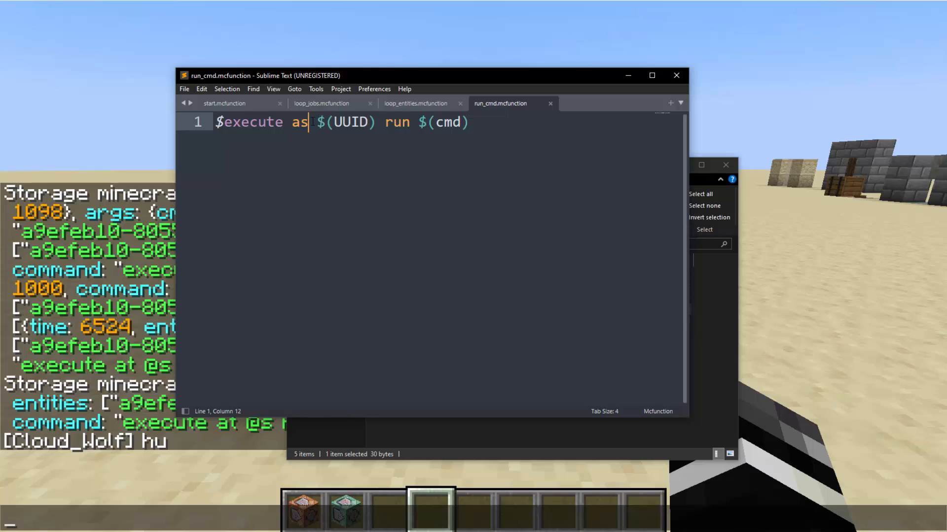
{"action": "double_click", "coordinate": [344, 122]}
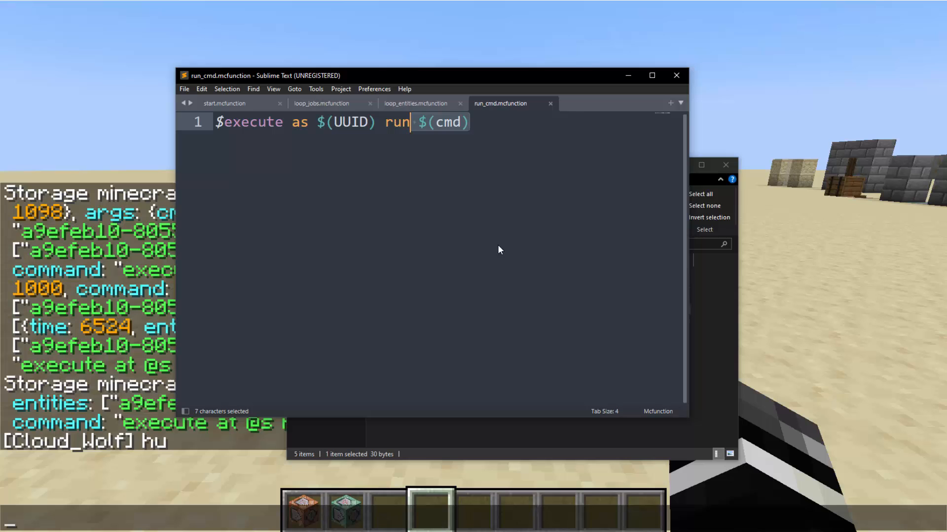
{"action": "left_click", "coordinate": [415, 104]}
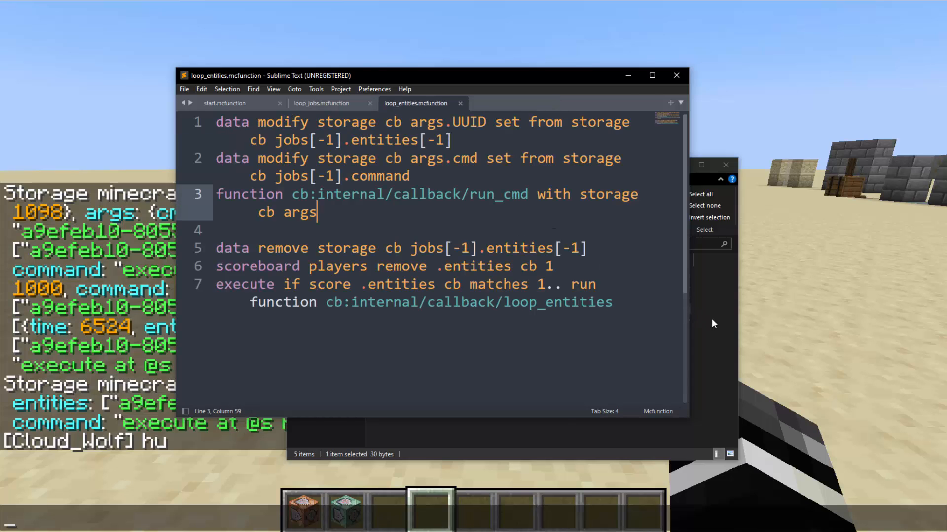